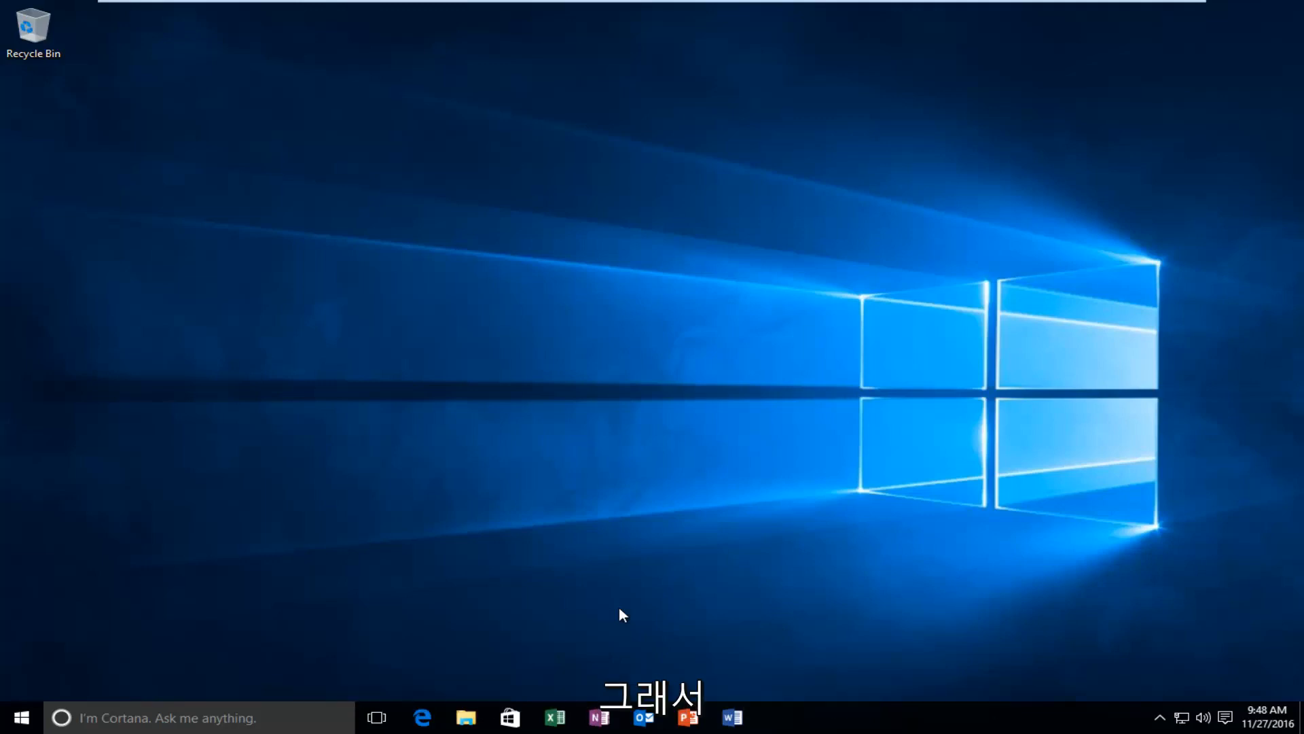
pyautogui.moveTo(722, 409)
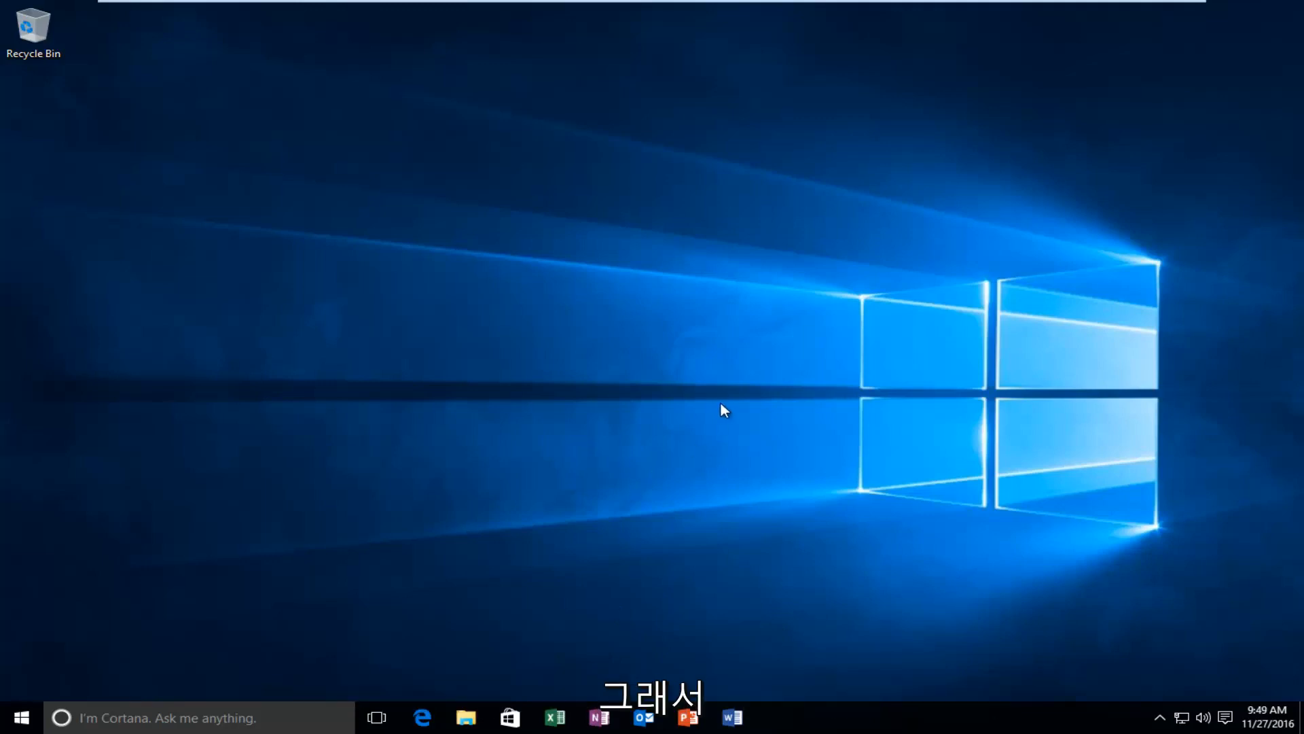
# Step: Launch Control Panel from a Start search for 'cont' and dismiss the OneDrive update notice
pyautogui.click(20, 717)
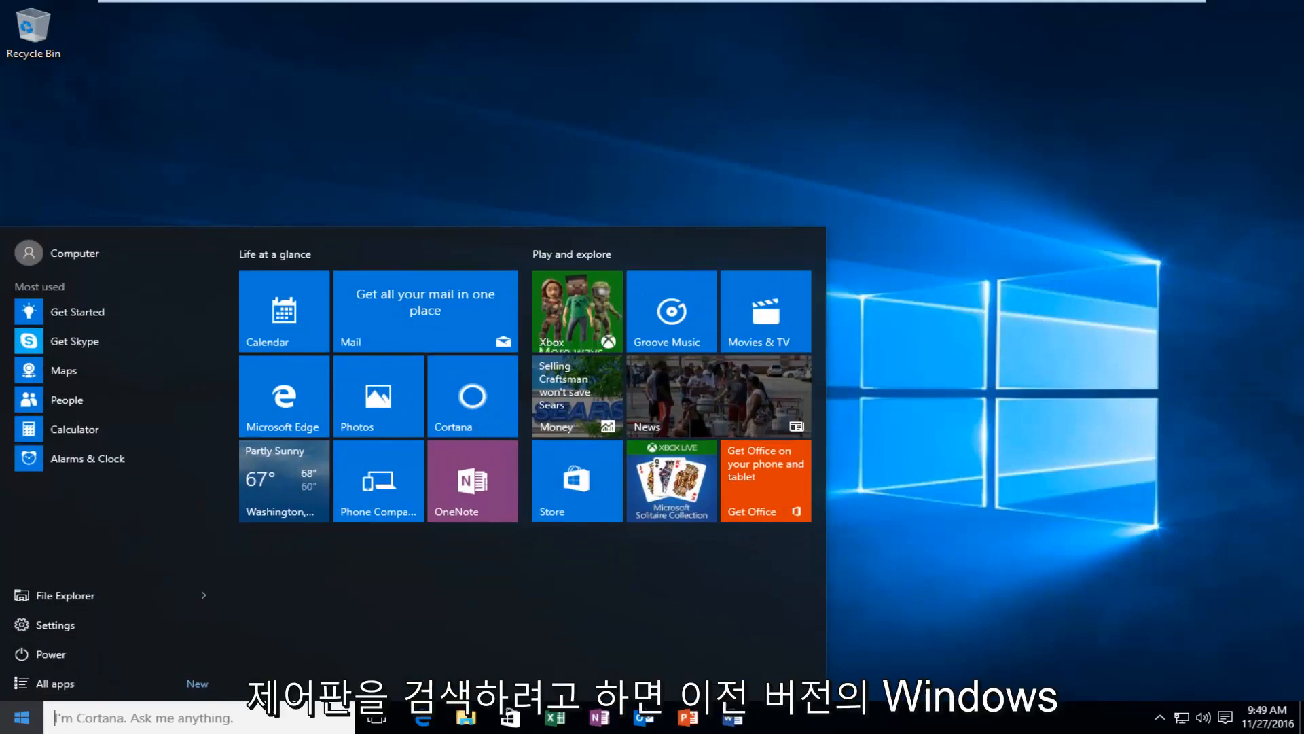
pyautogui.write('cont')
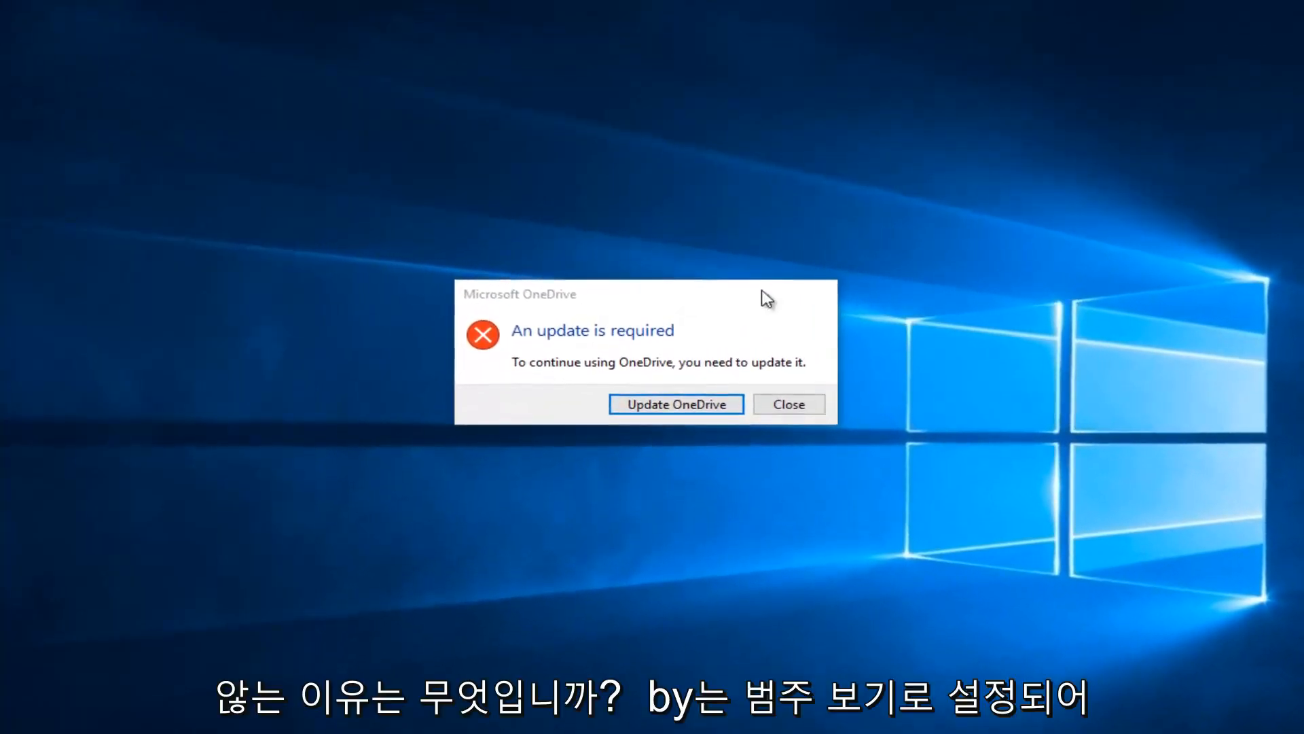
pyautogui.click(787, 404)
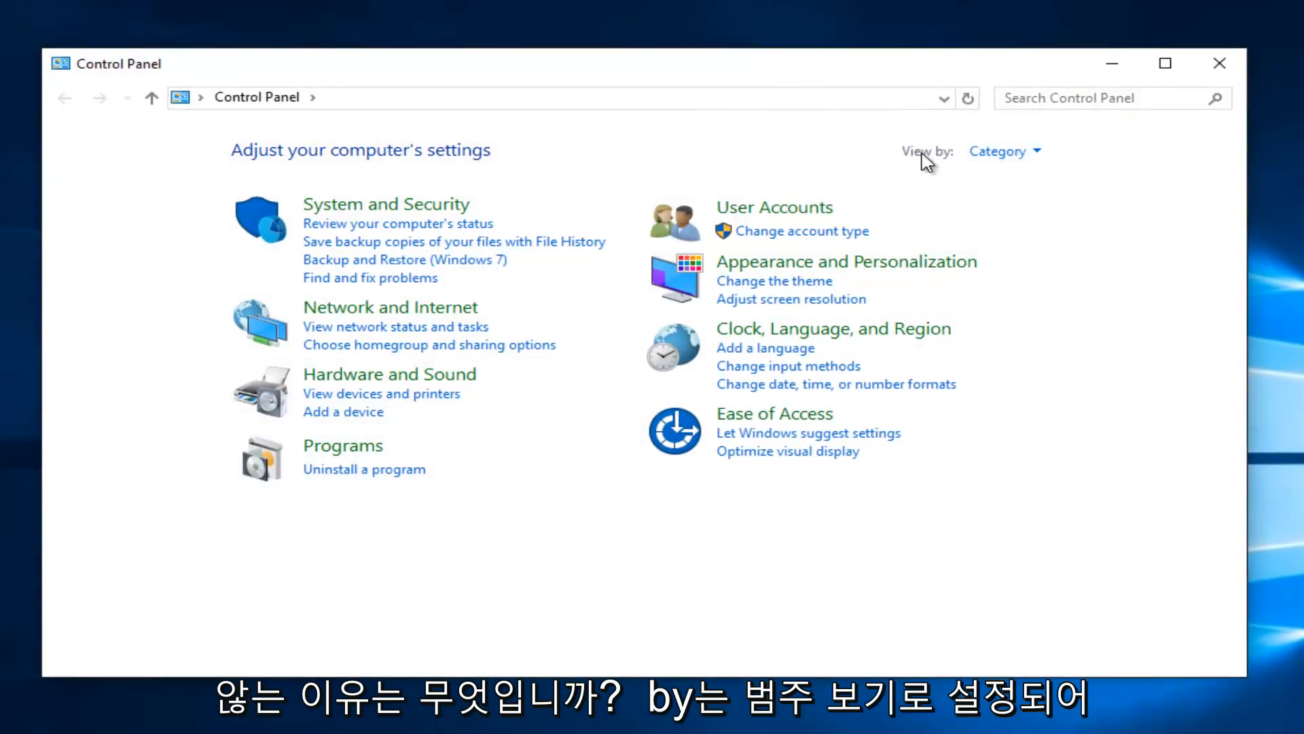
# Step: Reach the System information page through the System and Security category
pyautogui.click(1003, 151)
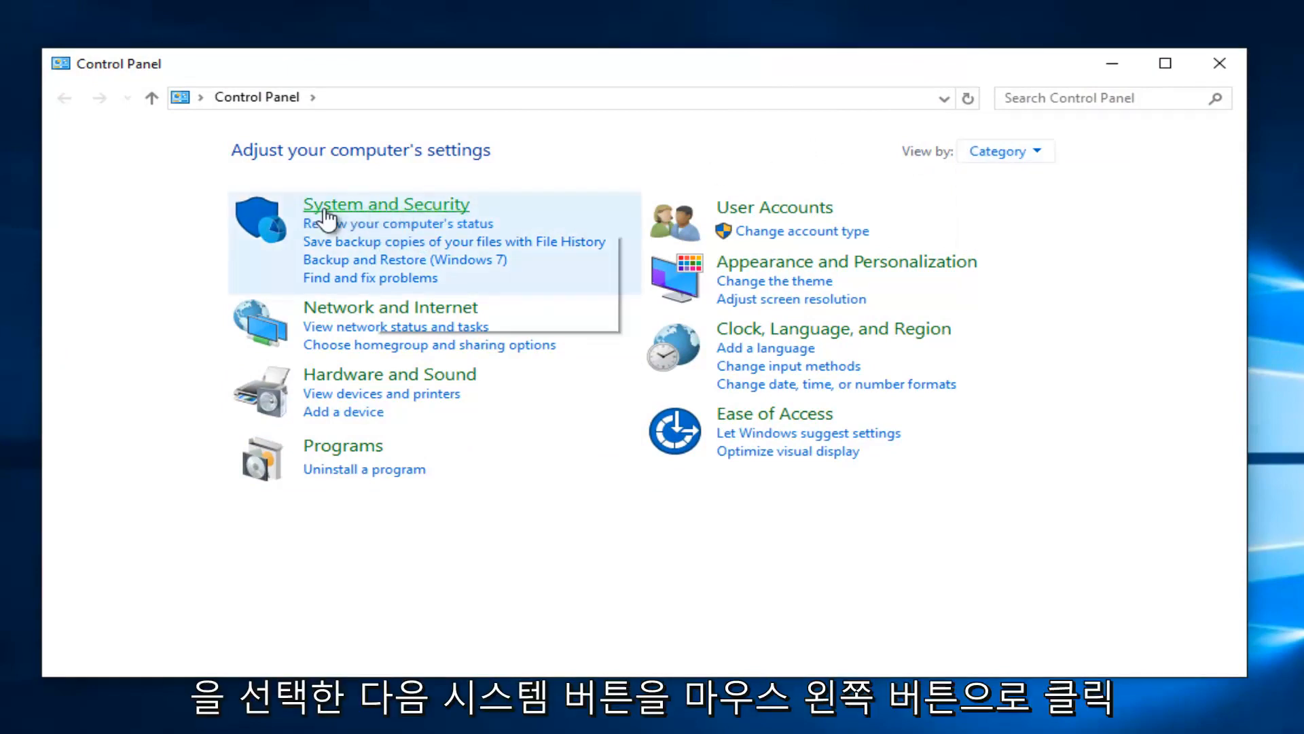
pyautogui.click(385, 204)
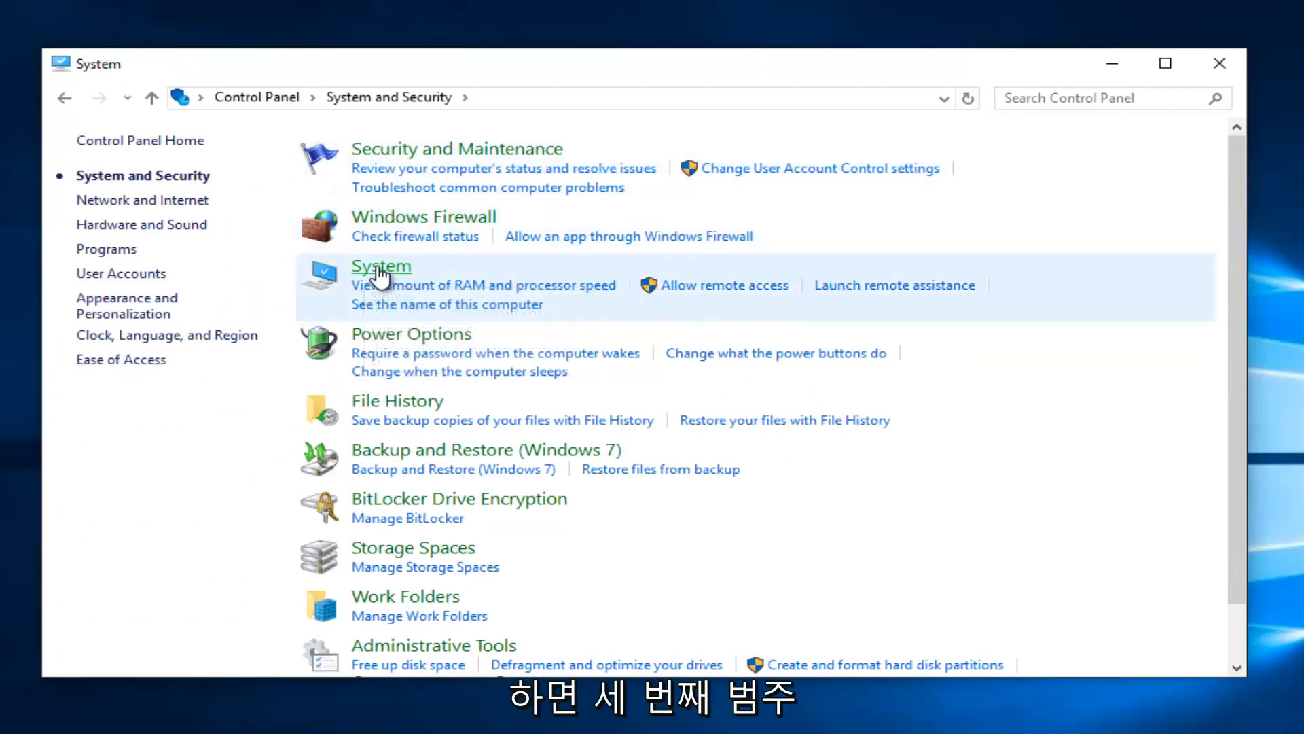
pyautogui.click(381, 266)
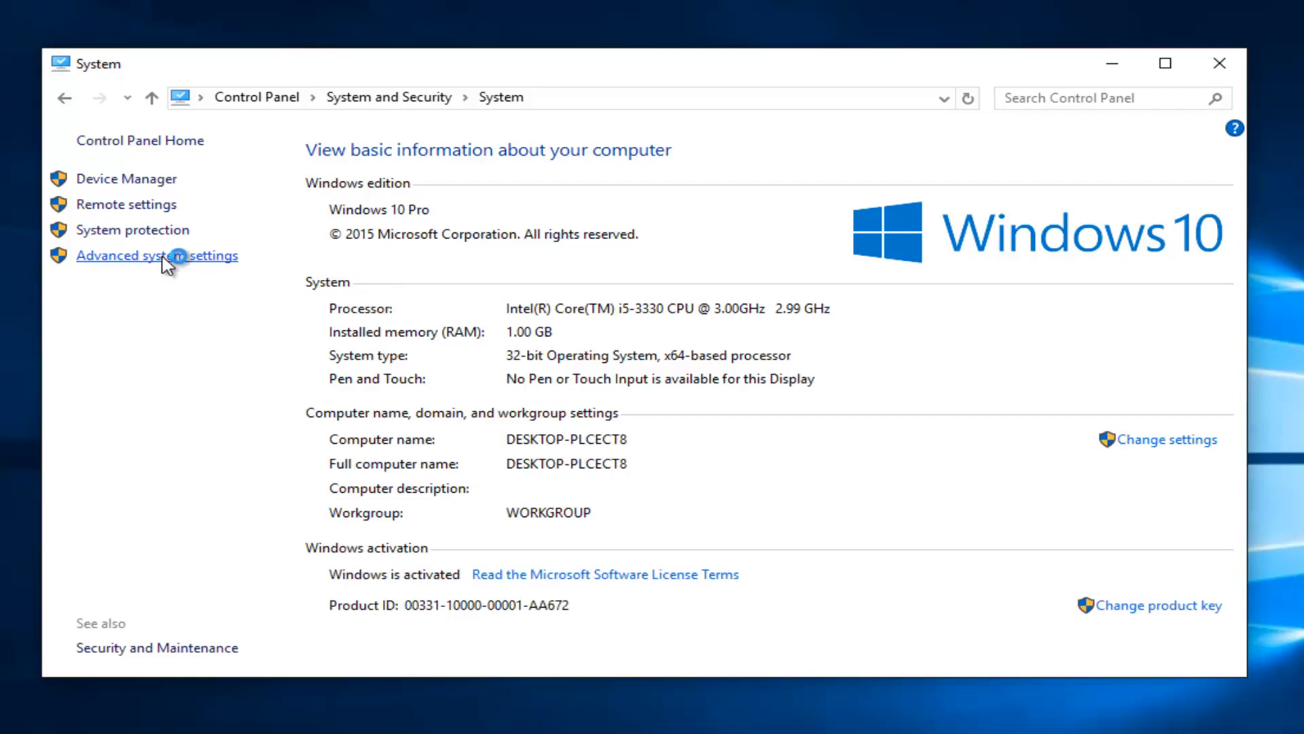
# Step: From Advanced system settings, bring up the Startup and Recovery dialog
pyautogui.click(156, 256)
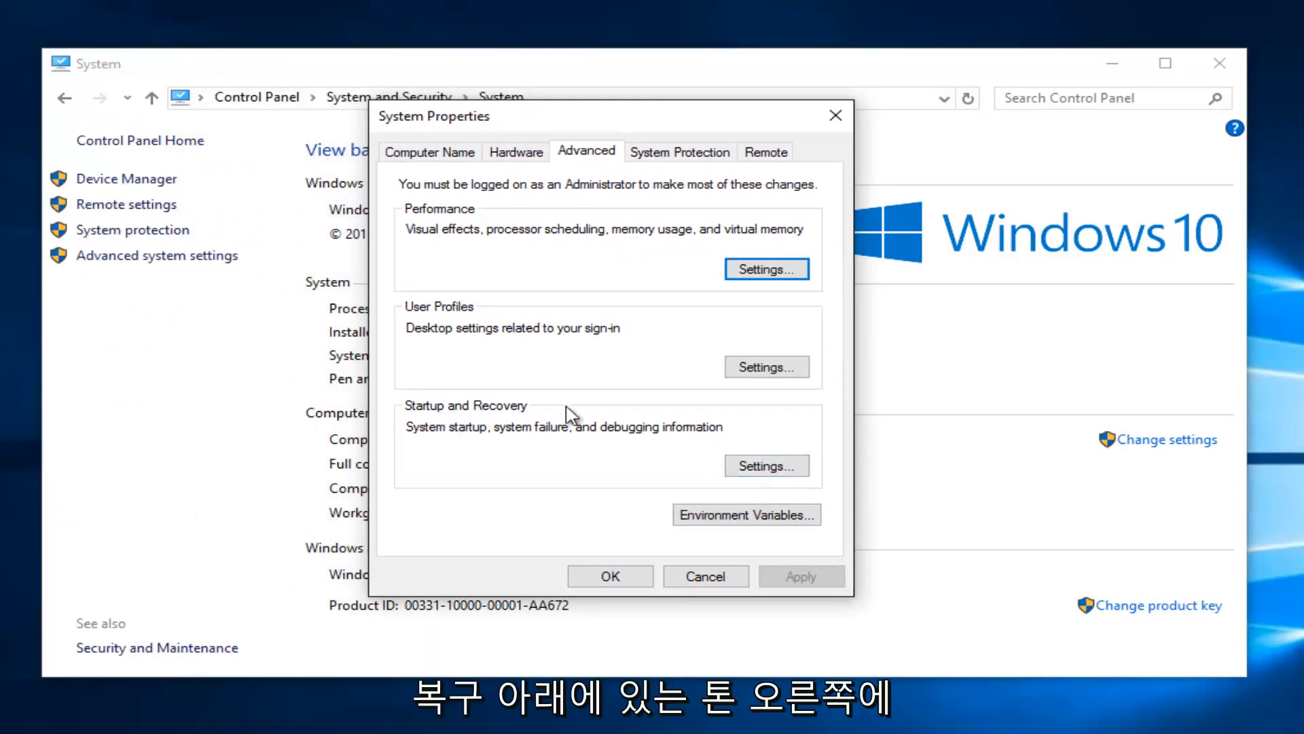
pyautogui.click(765, 466)
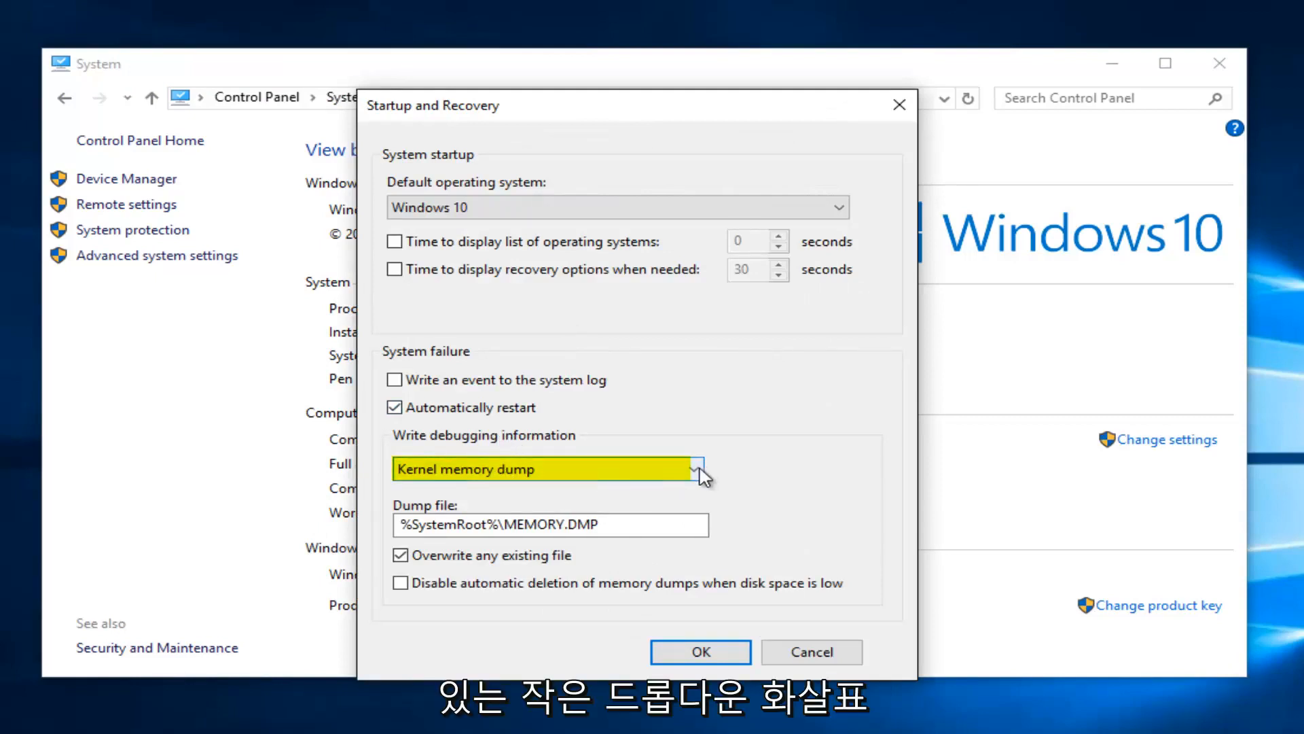
# Step: Set Write debugging information to Small memory dump (128 KB), save with OK, and reopen to verify
pyautogui.click(701, 474)
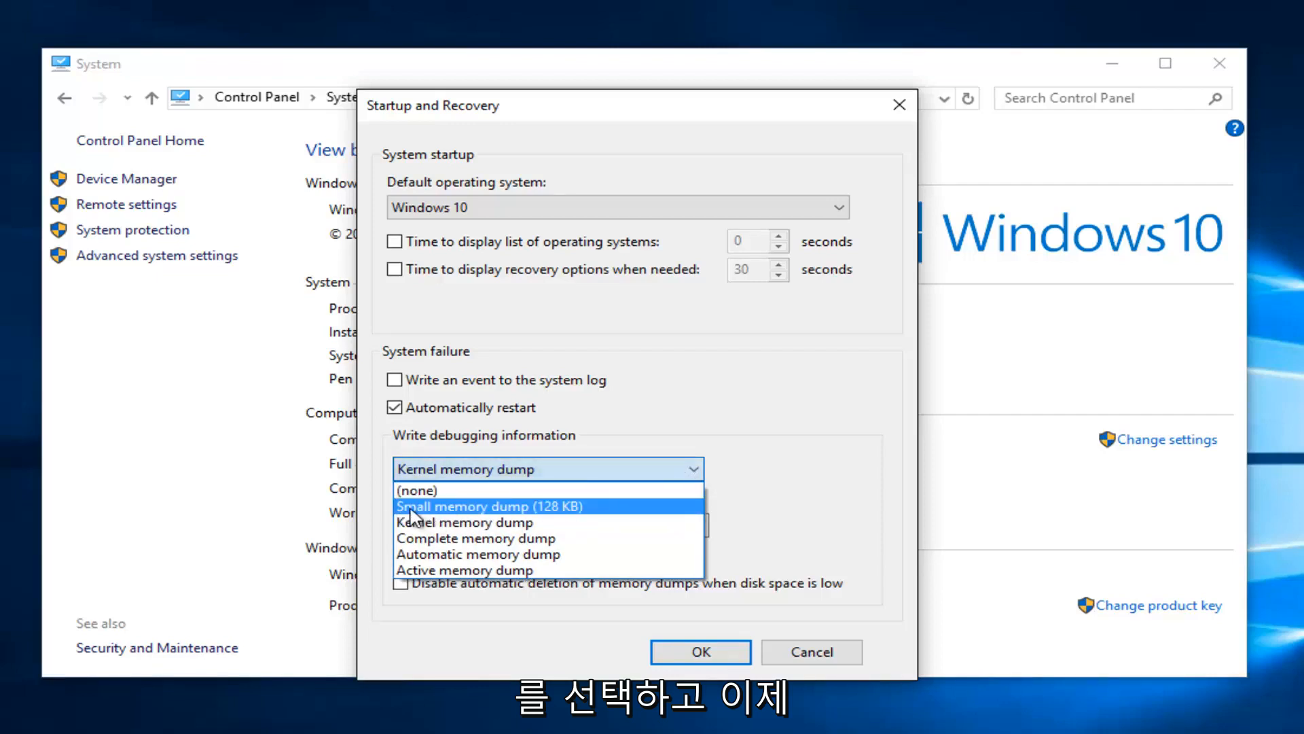
pyautogui.click(488, 505)
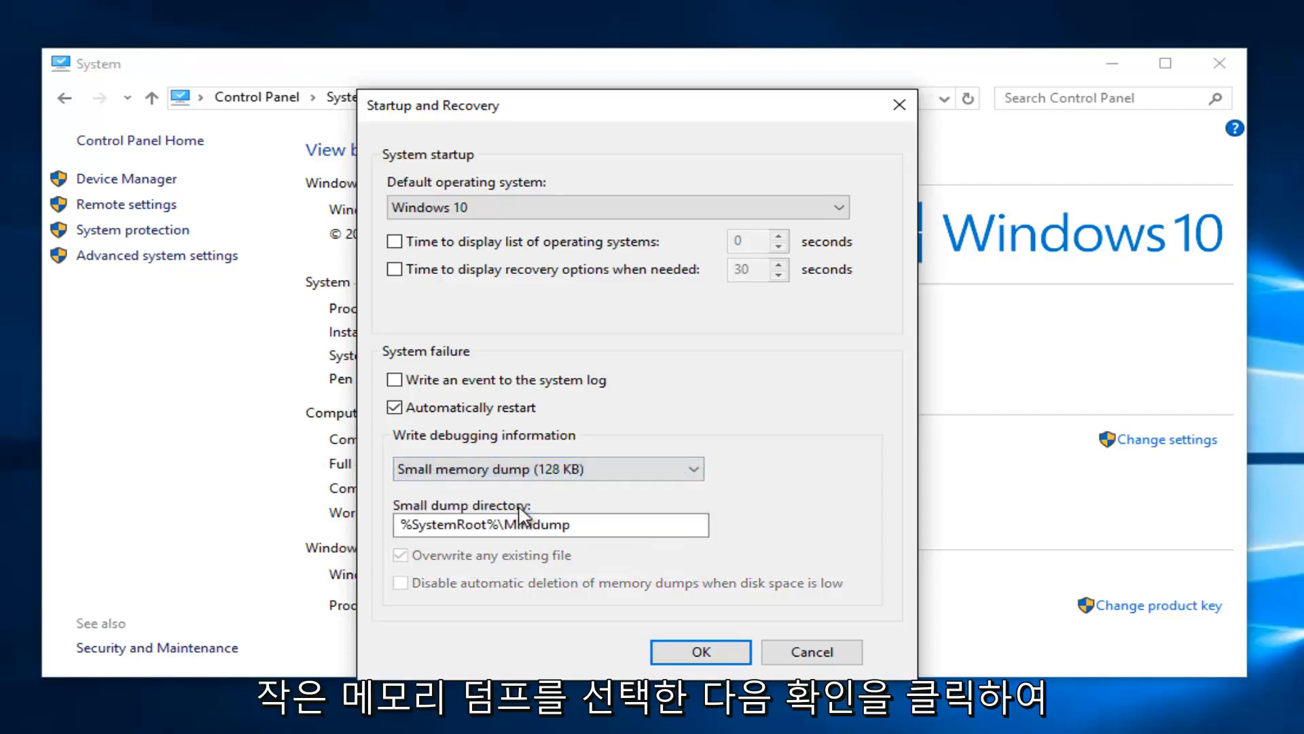
pyautogui.click(701, 651)
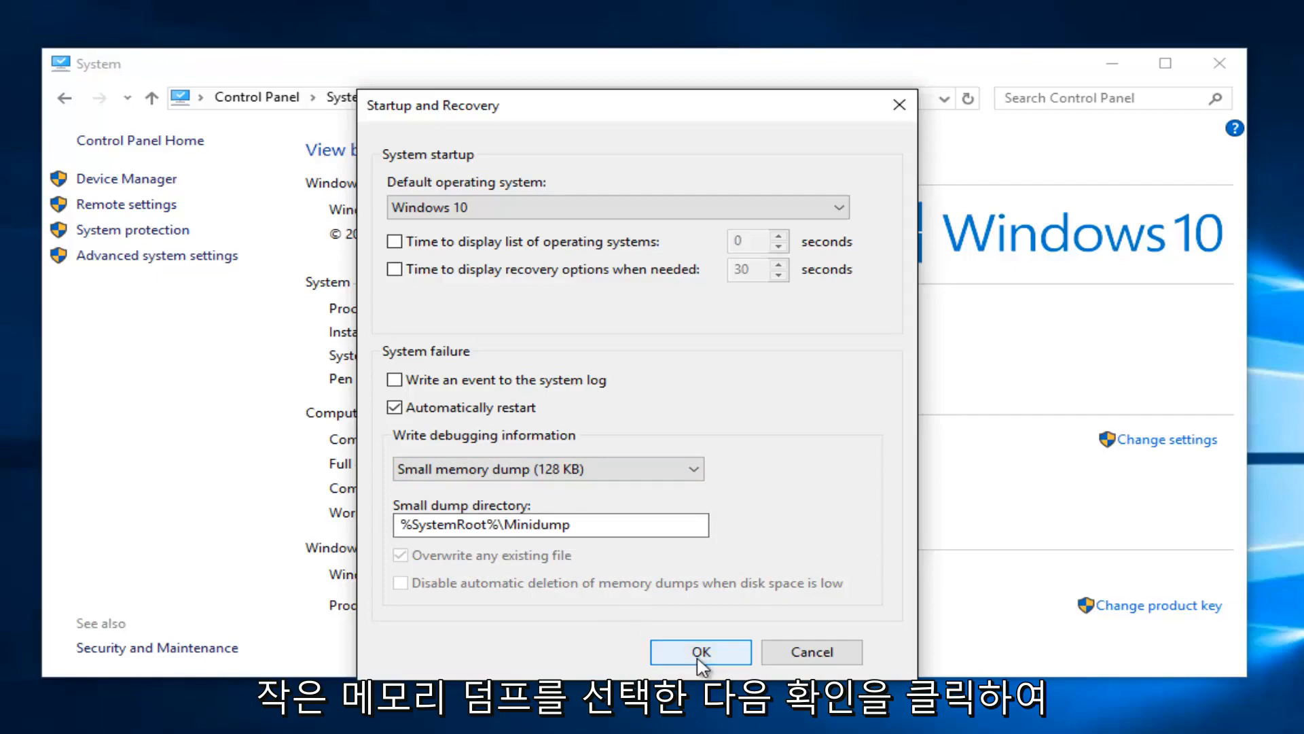
pyautogui.click(700, 651)
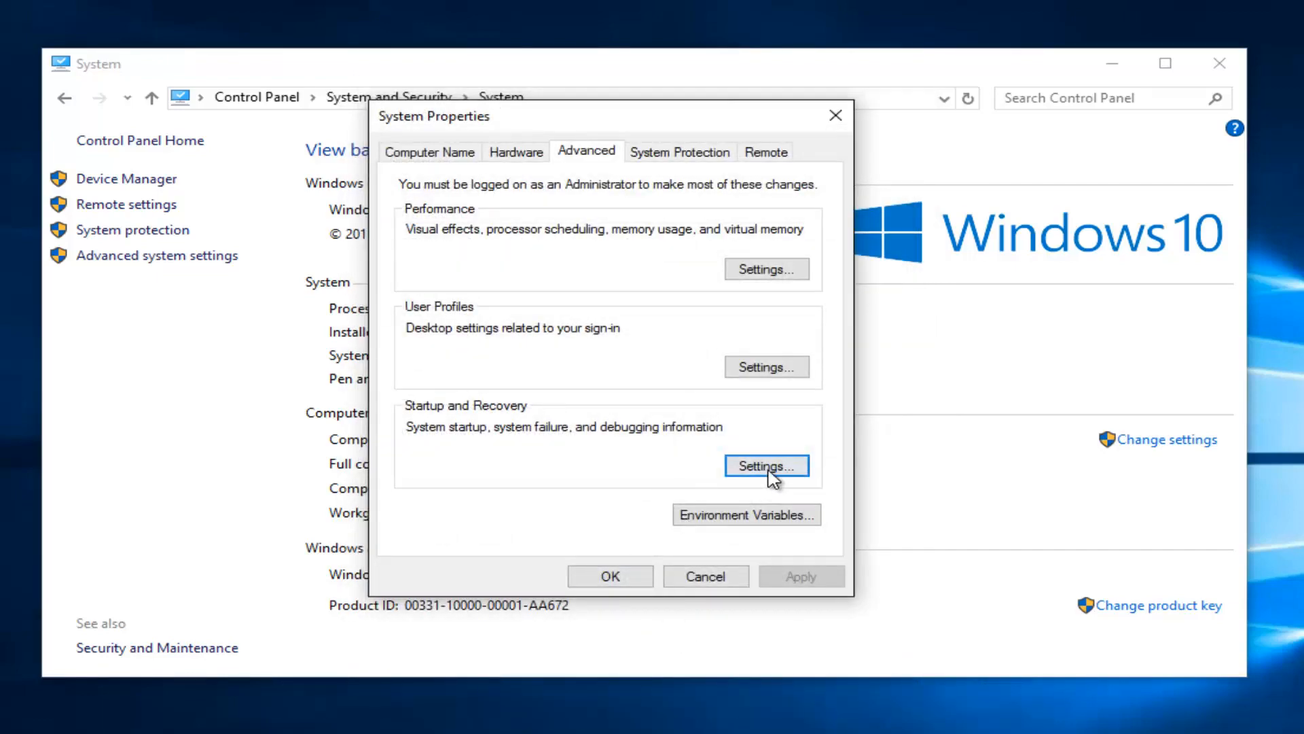
pyautogui.click(765, 464)
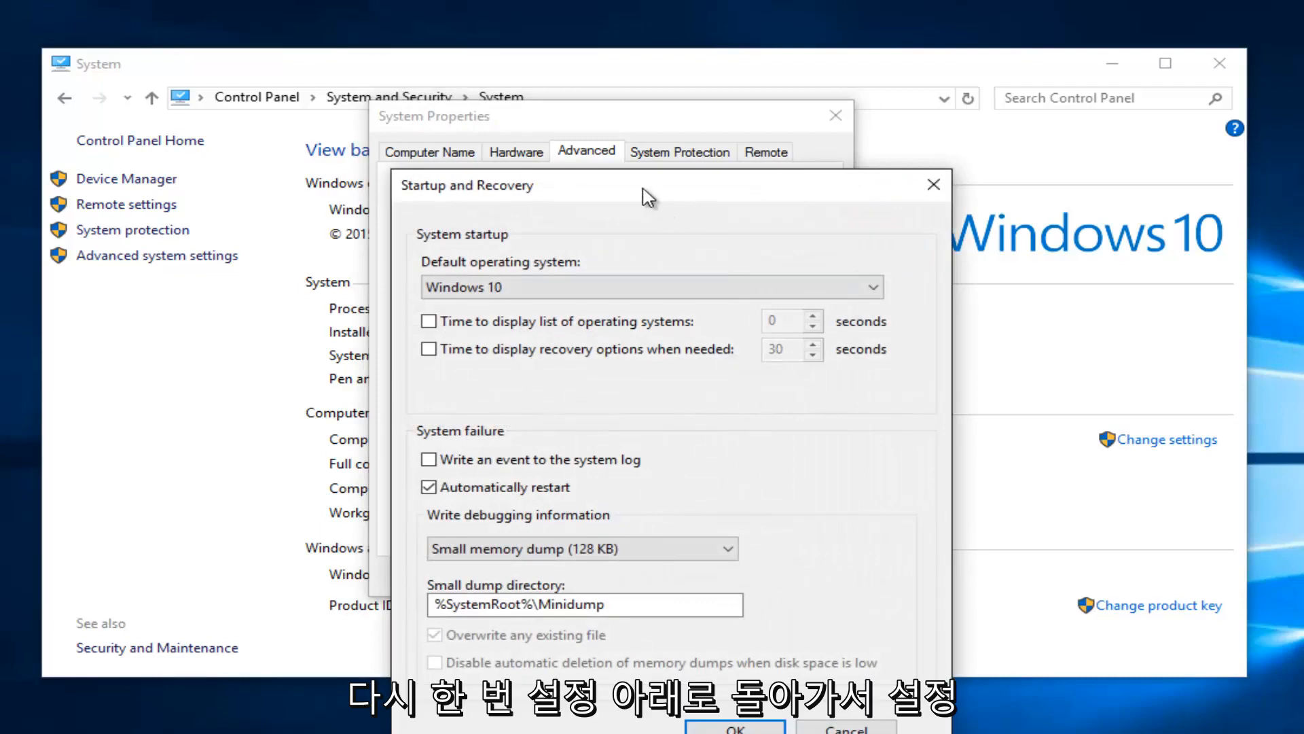